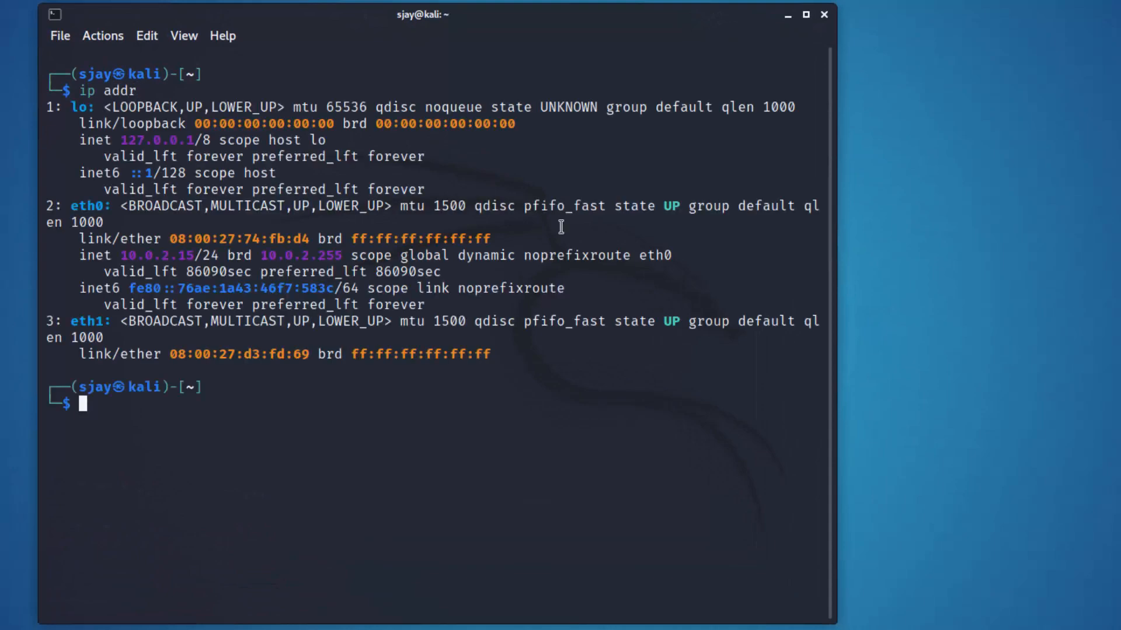
Highlight the address-less eth1 entry, then reach Edit Connections… from the panel network applet
drag(70, 205, 308, 238)
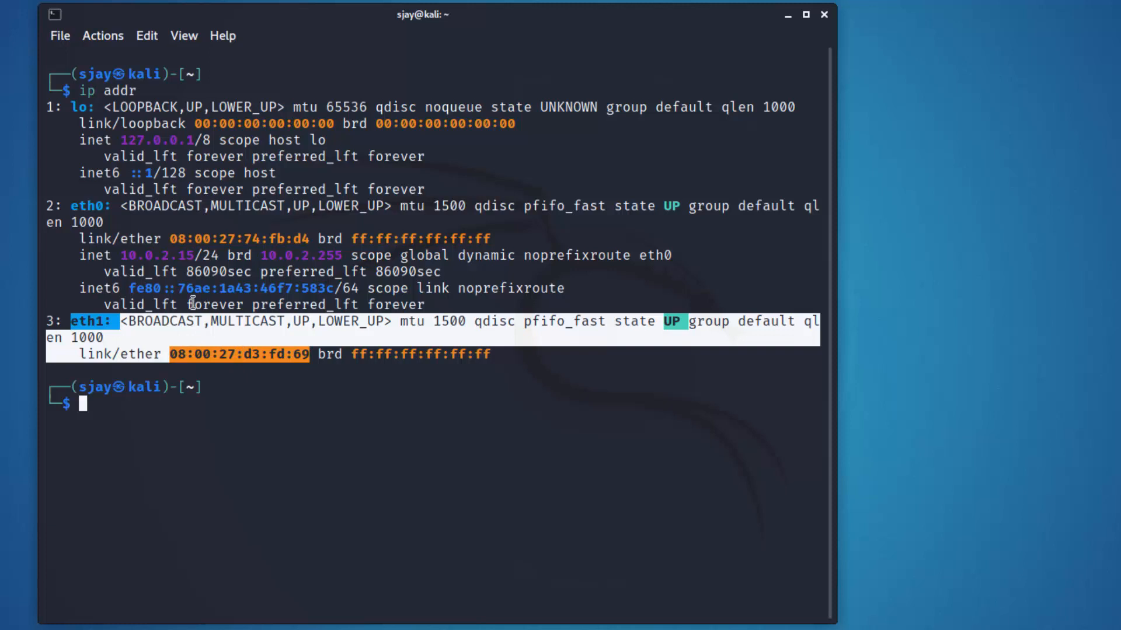
mouse_move(211, 404)
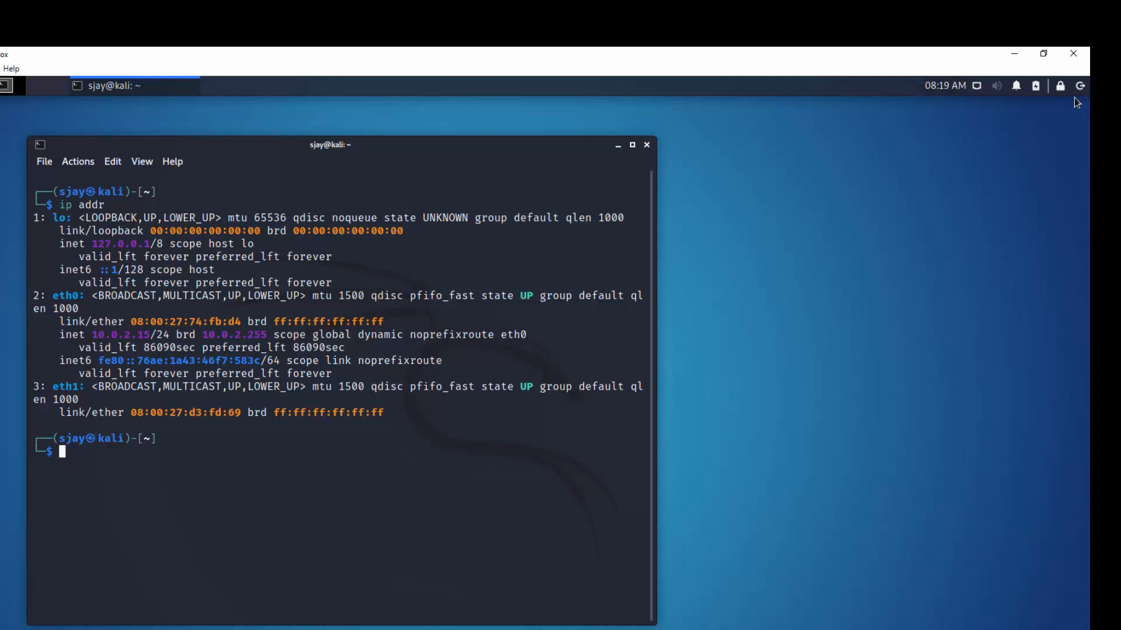
mouse_move(1005, 115)
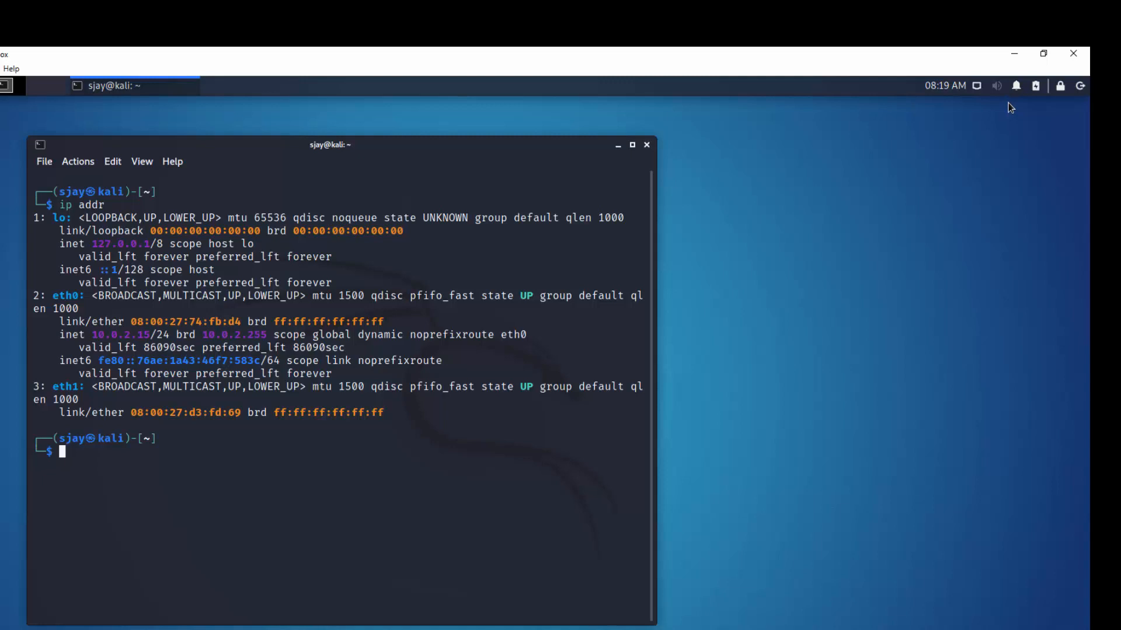
mouse_move(1008, 104)
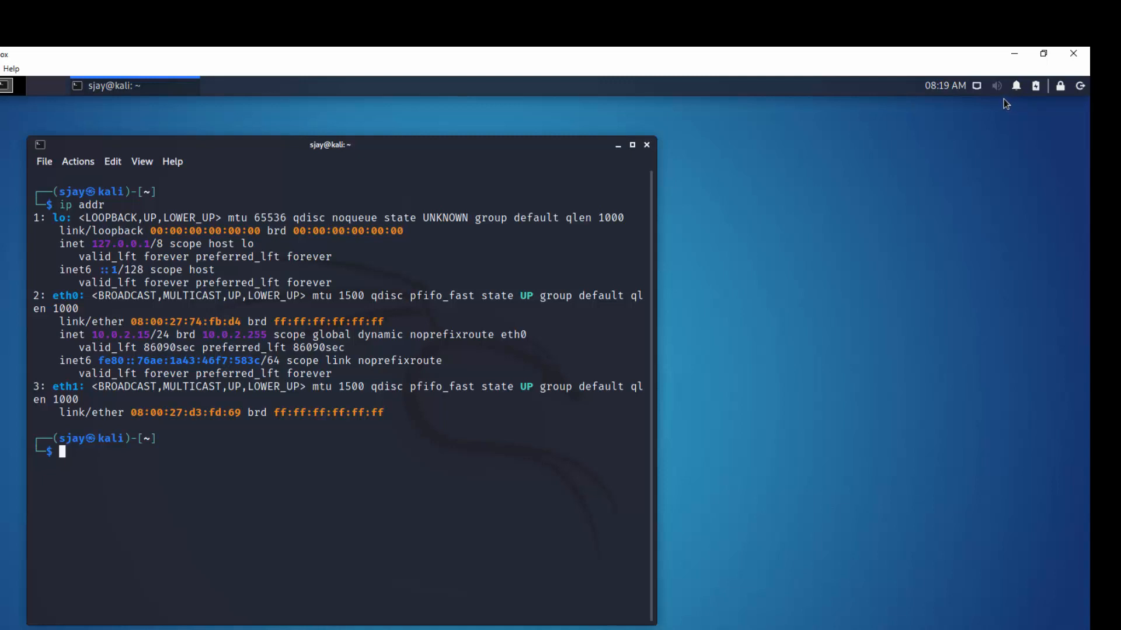
mouse_move(1040, 75)
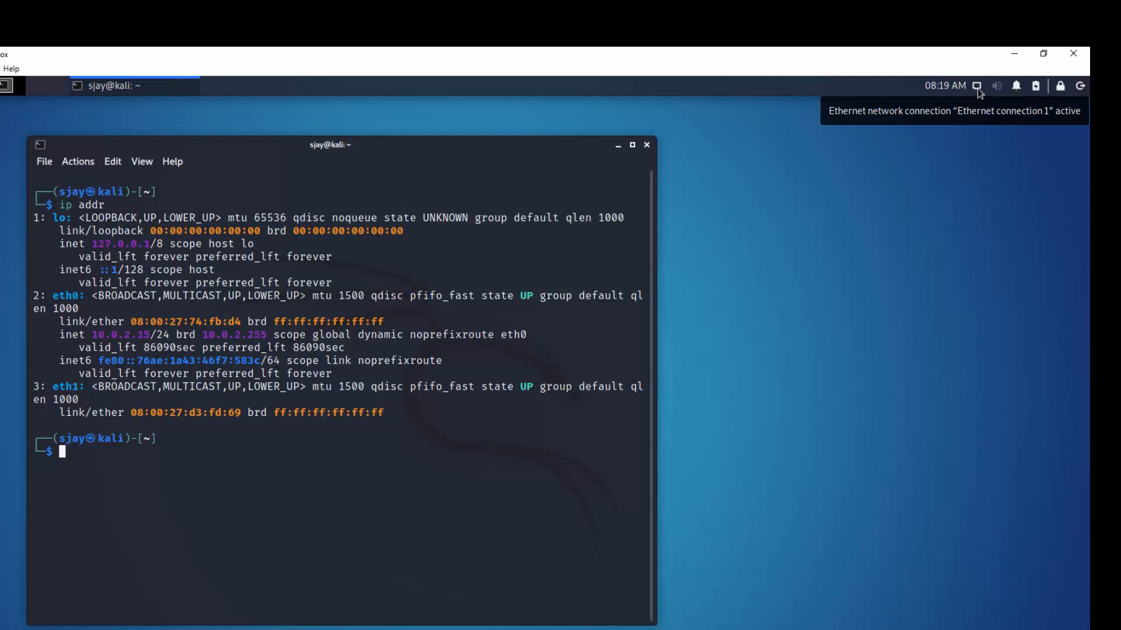
click(974, 85)
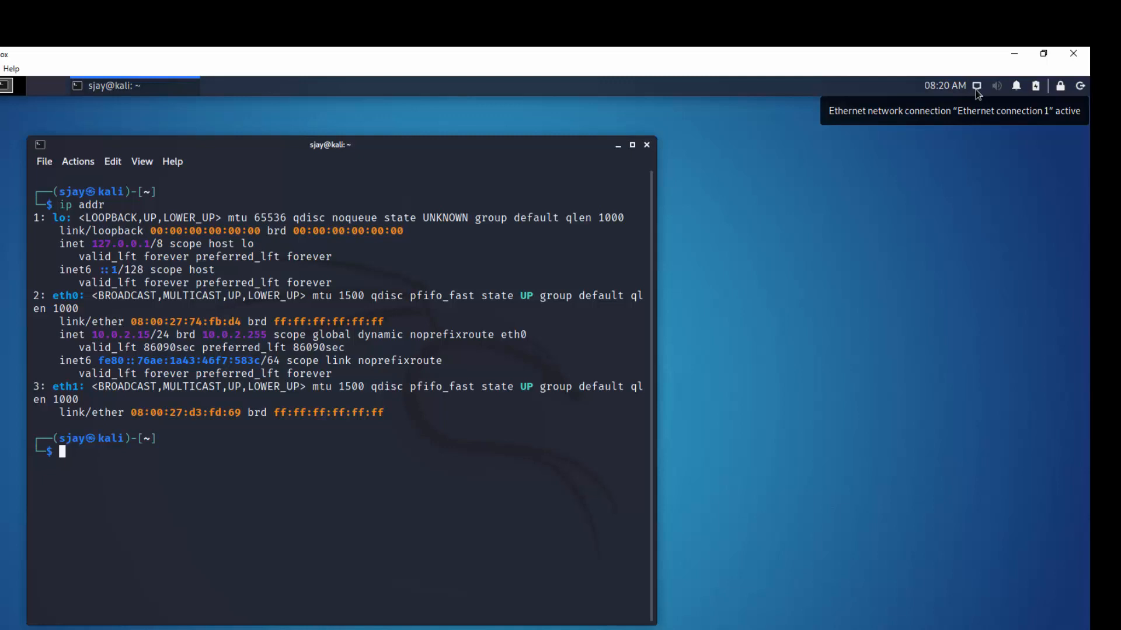
click(975, 85)
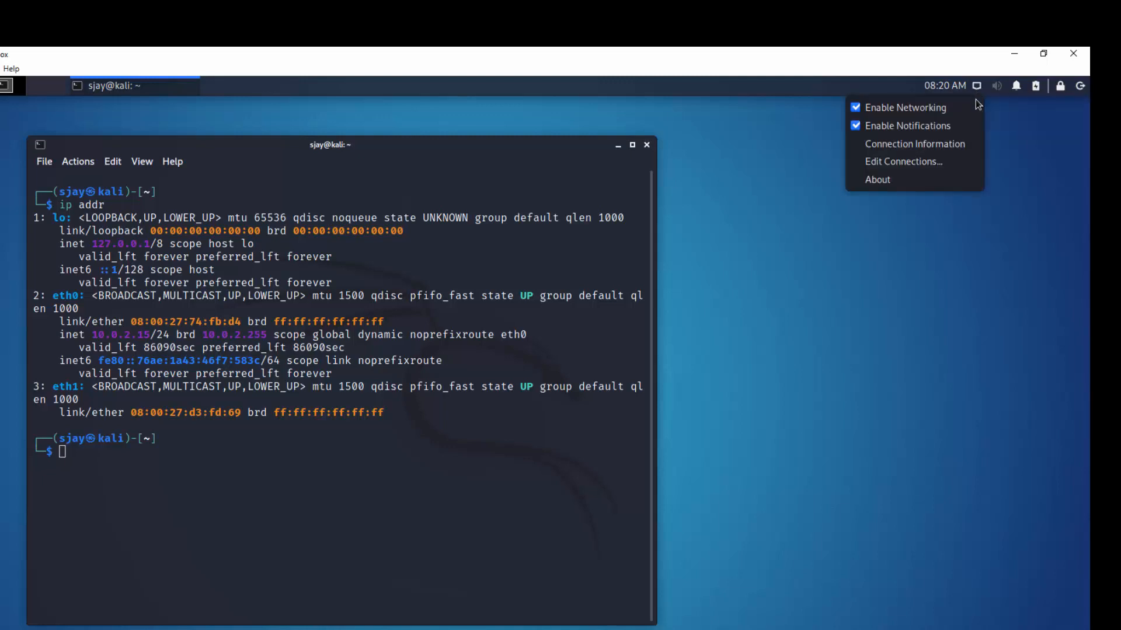
mouse_move(926, 164)
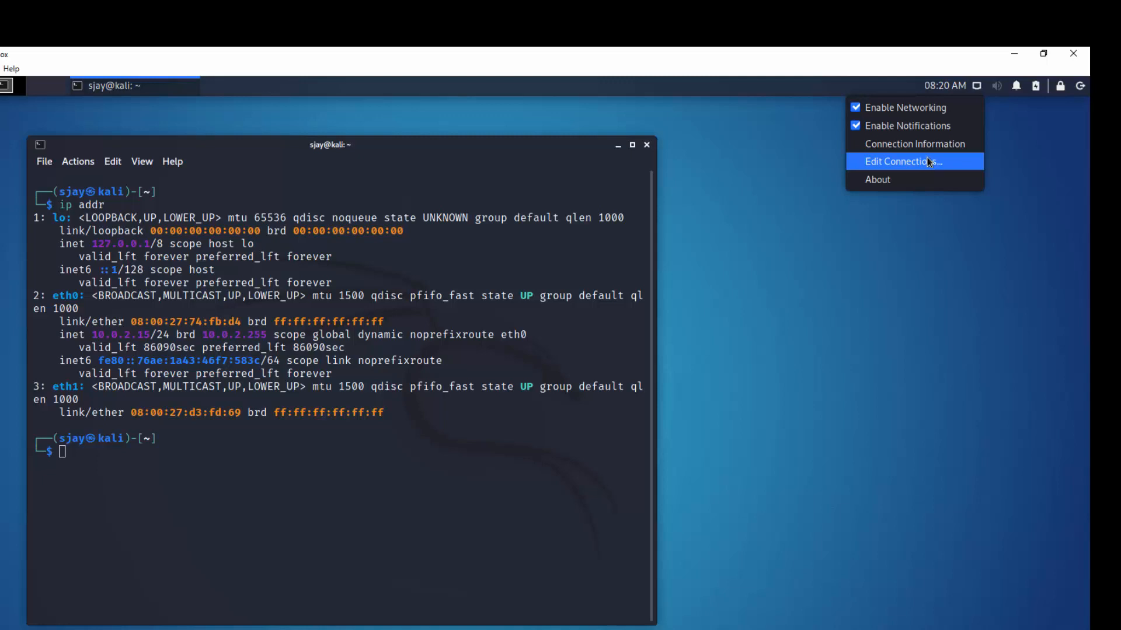
click(903, 161)
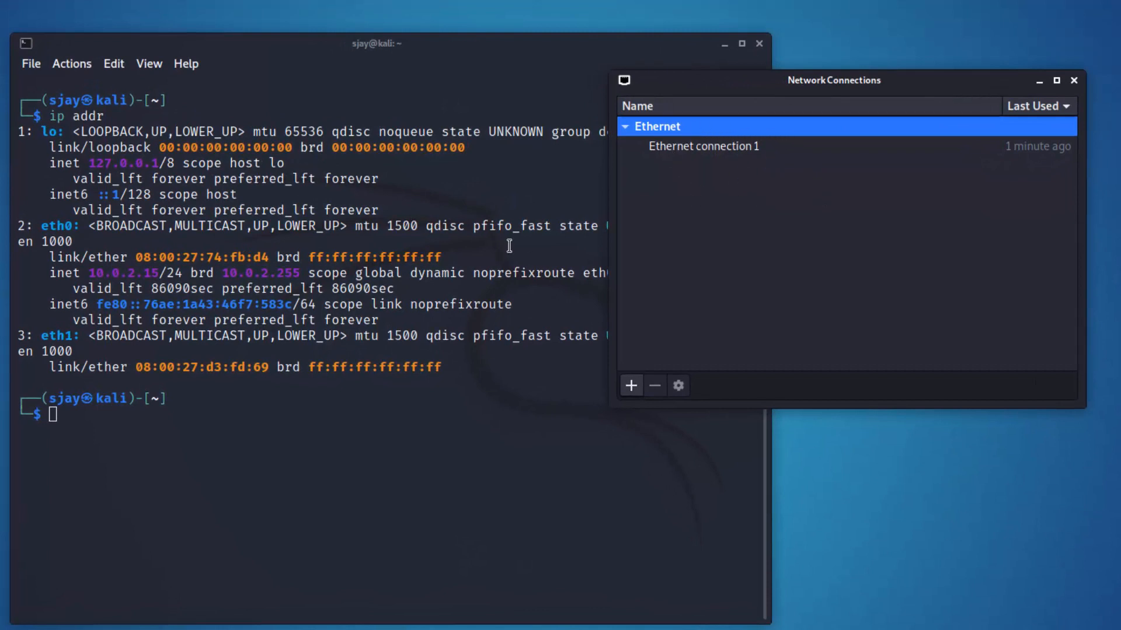
mouse_move(159, 230)
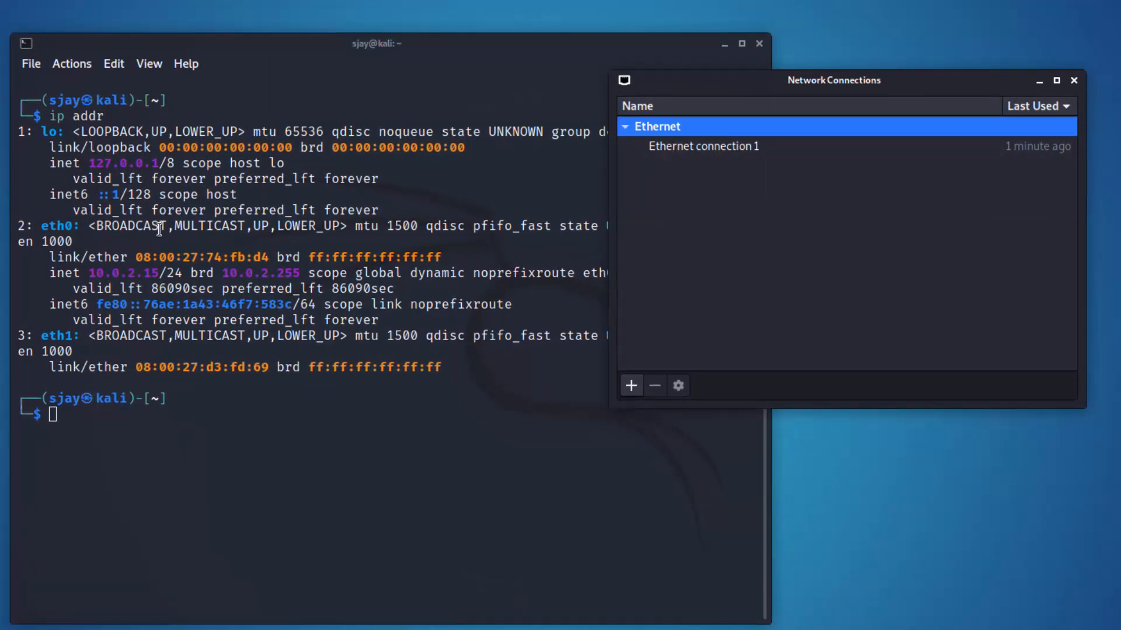
mouse_move(73, 383)
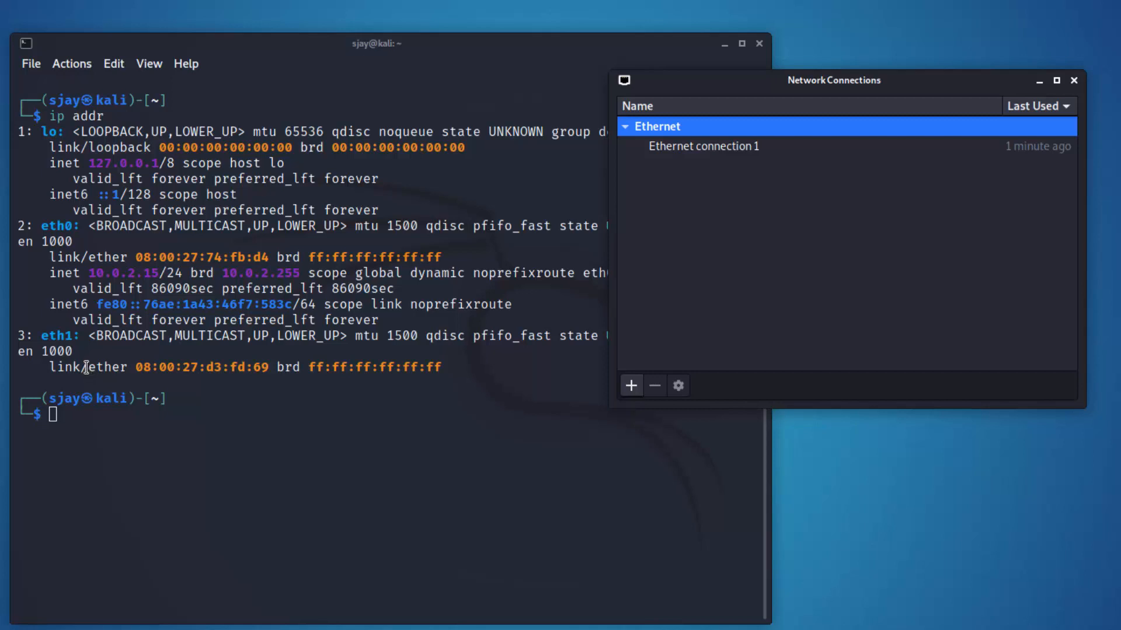
mouse_move(236, 209)
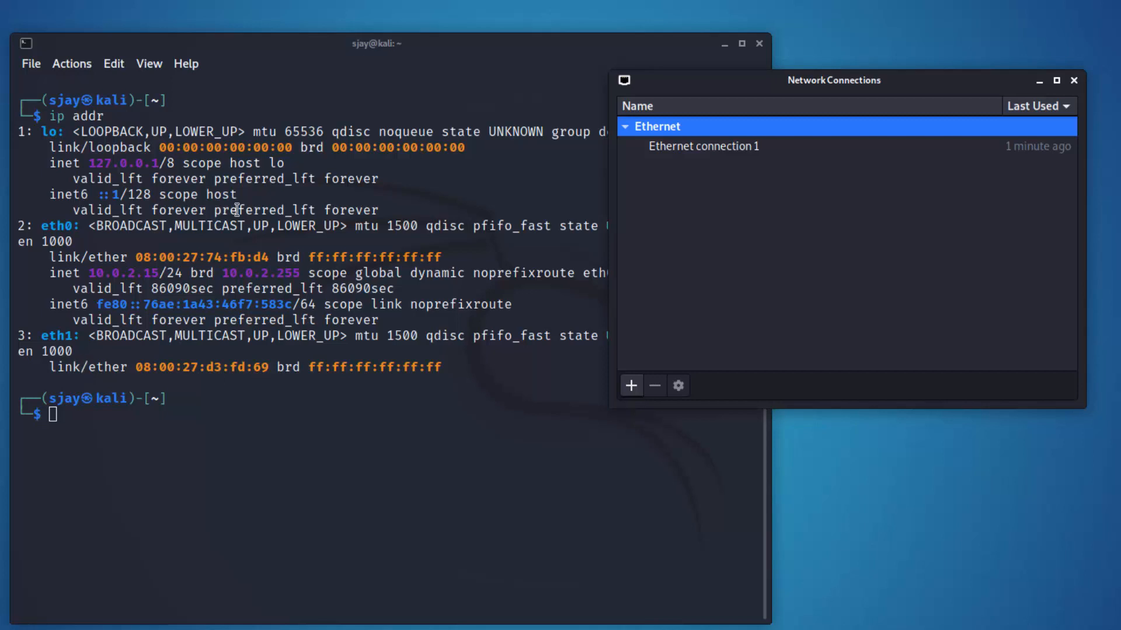
mouse_move(135, 353)
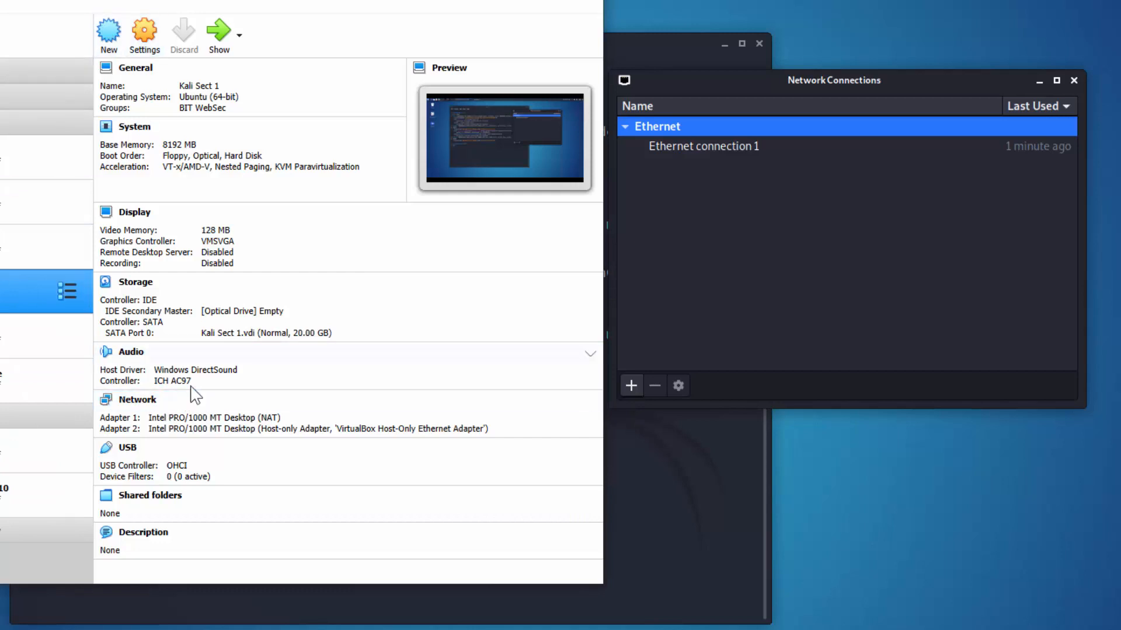
mouse_move(401, 279)
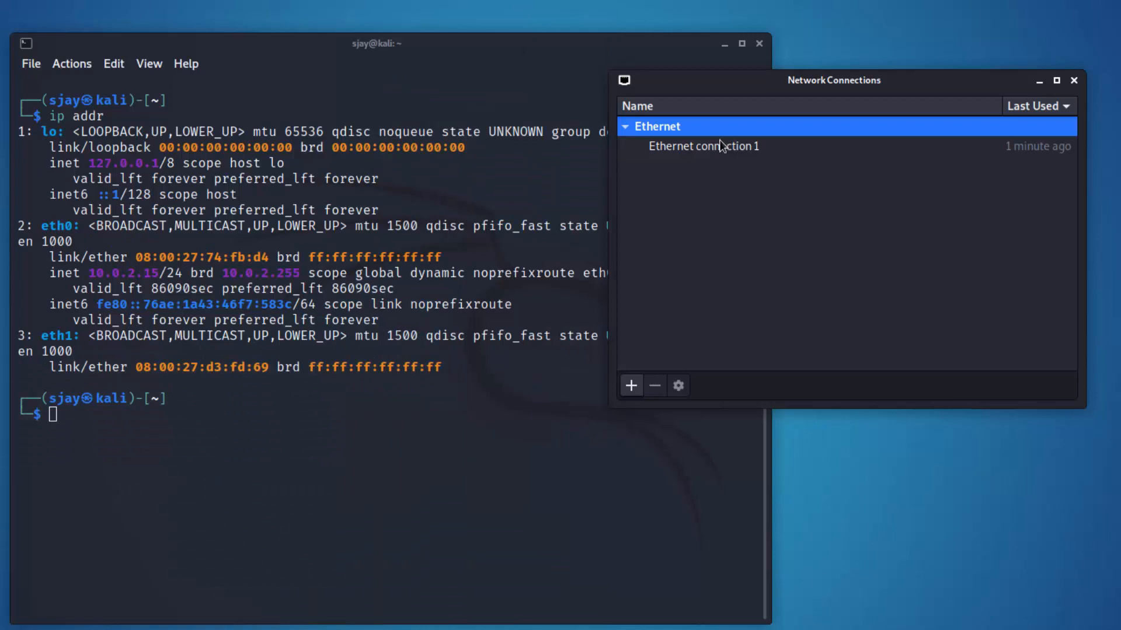
mouse_move(689, 179)
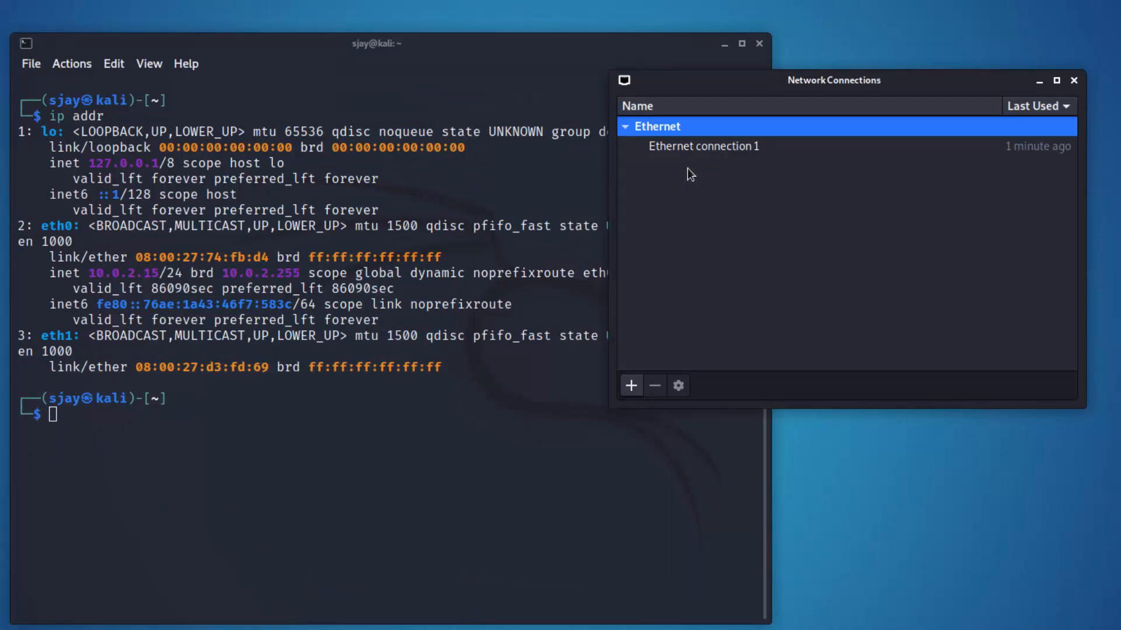
mouse_move(630, 386)
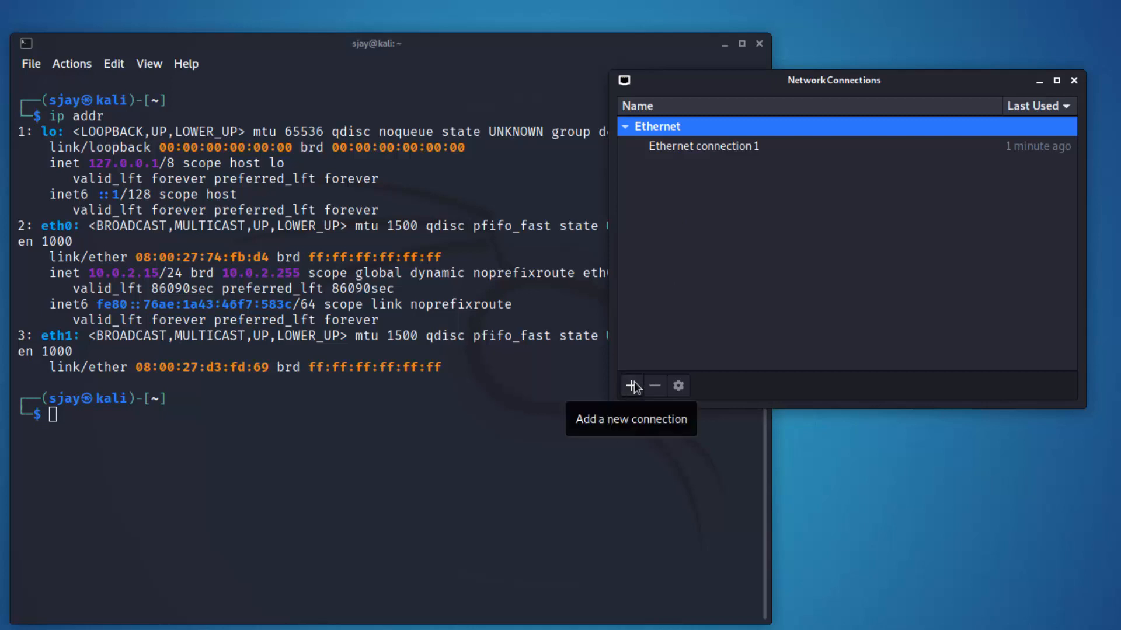
mouse_move(633, 390)
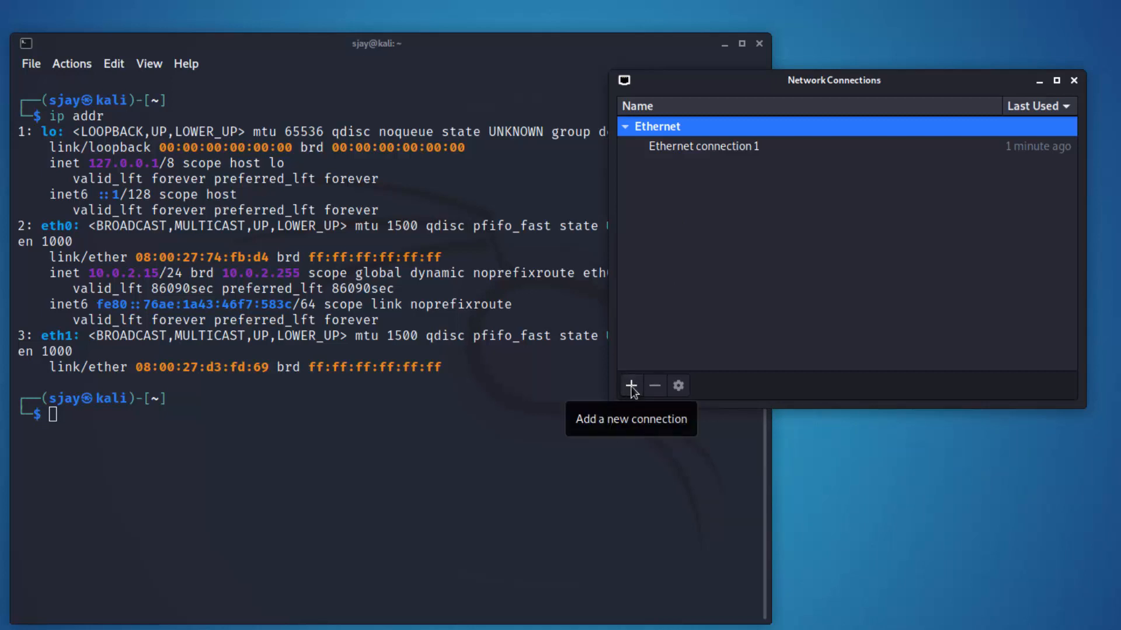
mouse_move(893, 79)
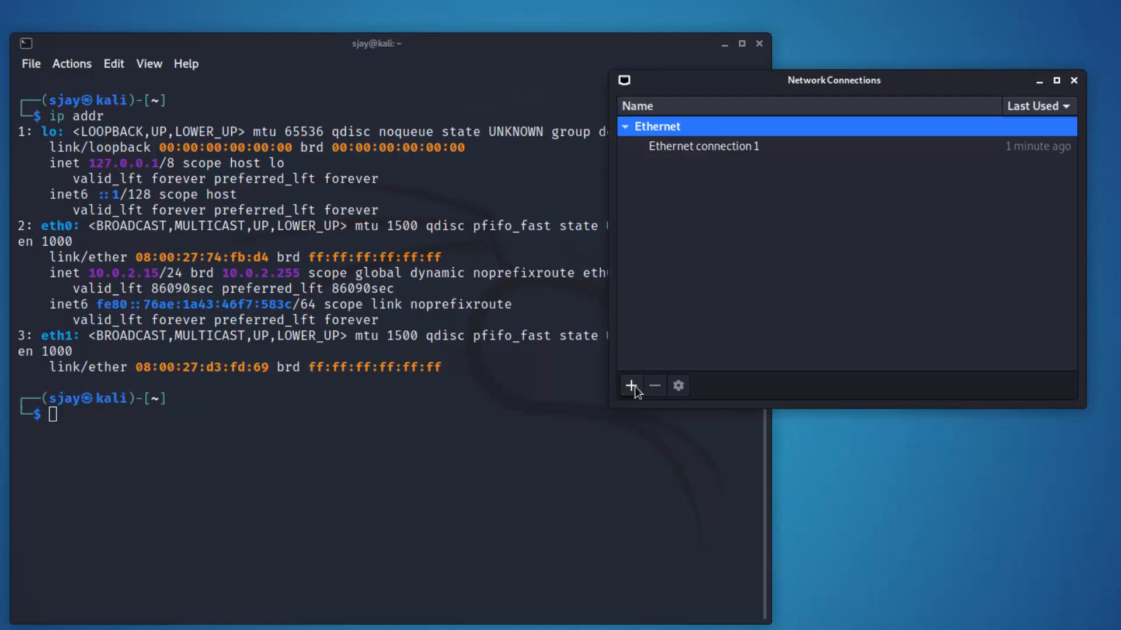
Create a new Ethernet-type connection and bind it to the eth1 device
click(631, 387)
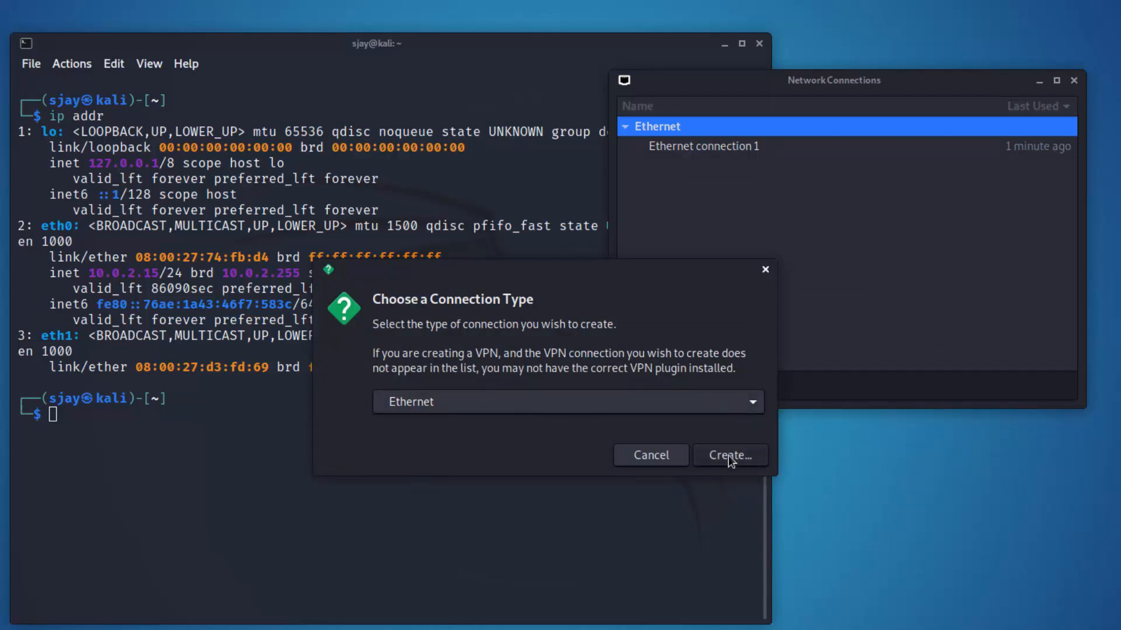
click(729, 454)
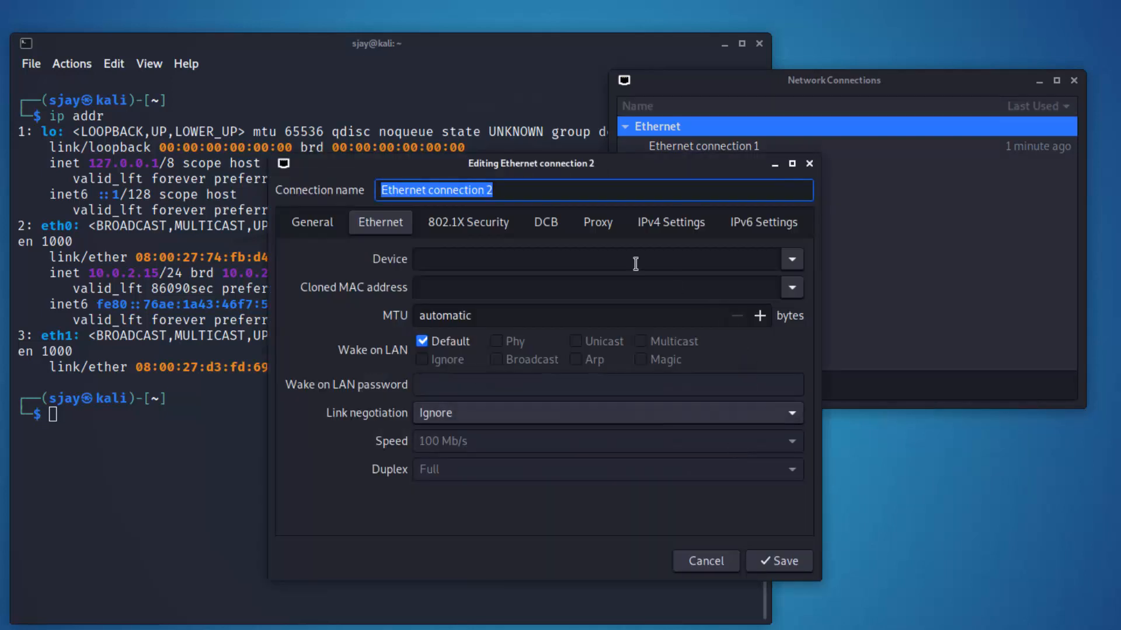
mouse_move(501, 279)
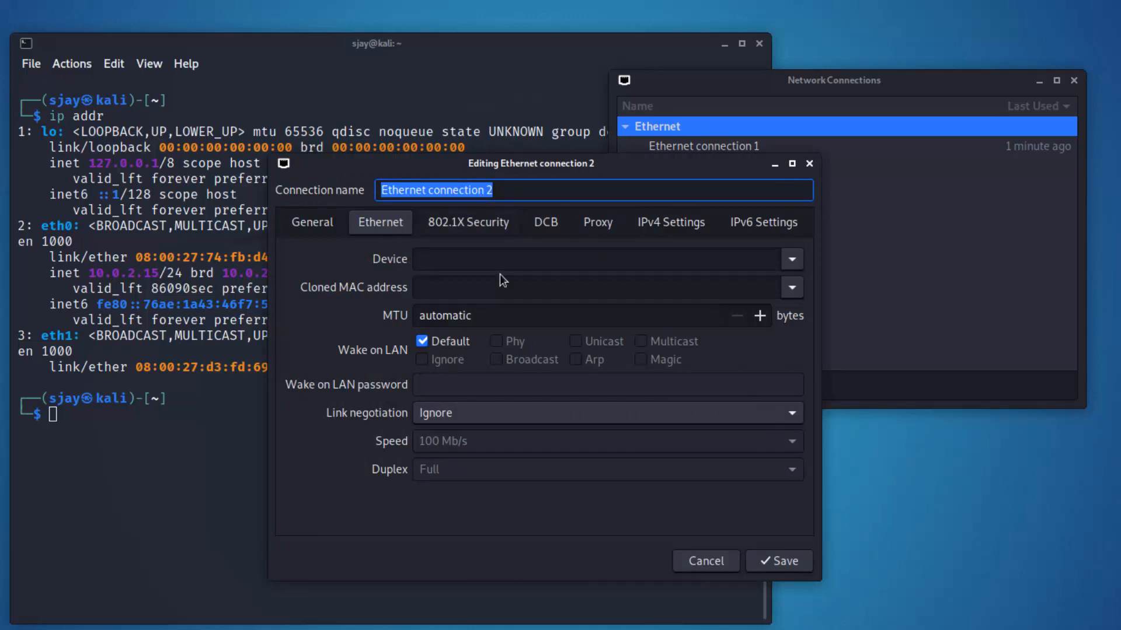
click(790, 259)
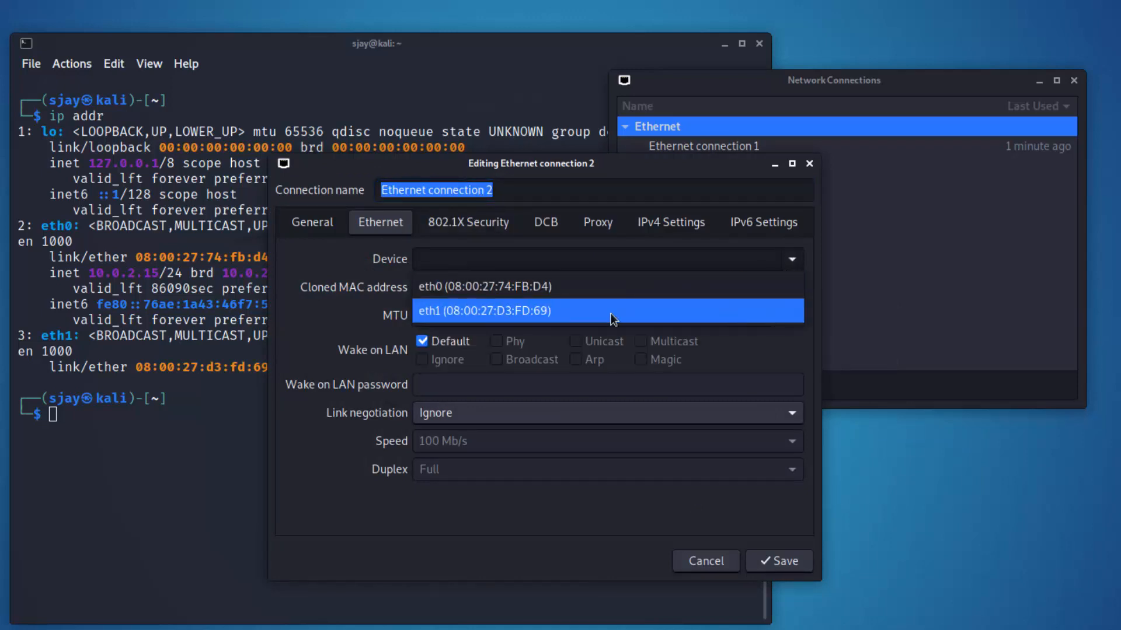
mouse_move(507, 317)
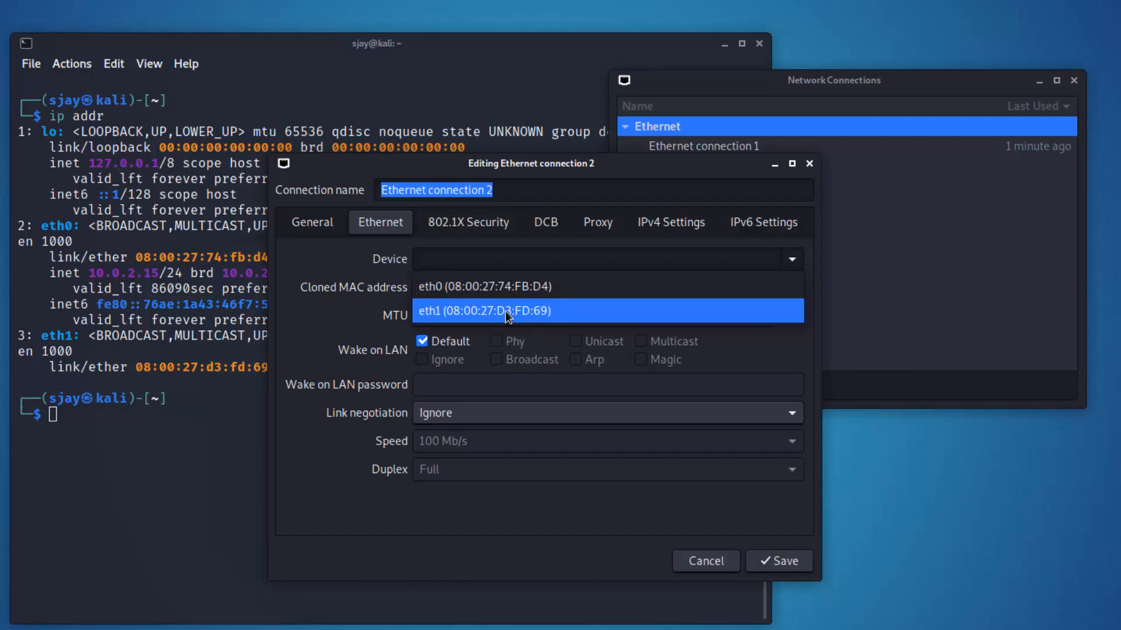
click(505, 310)
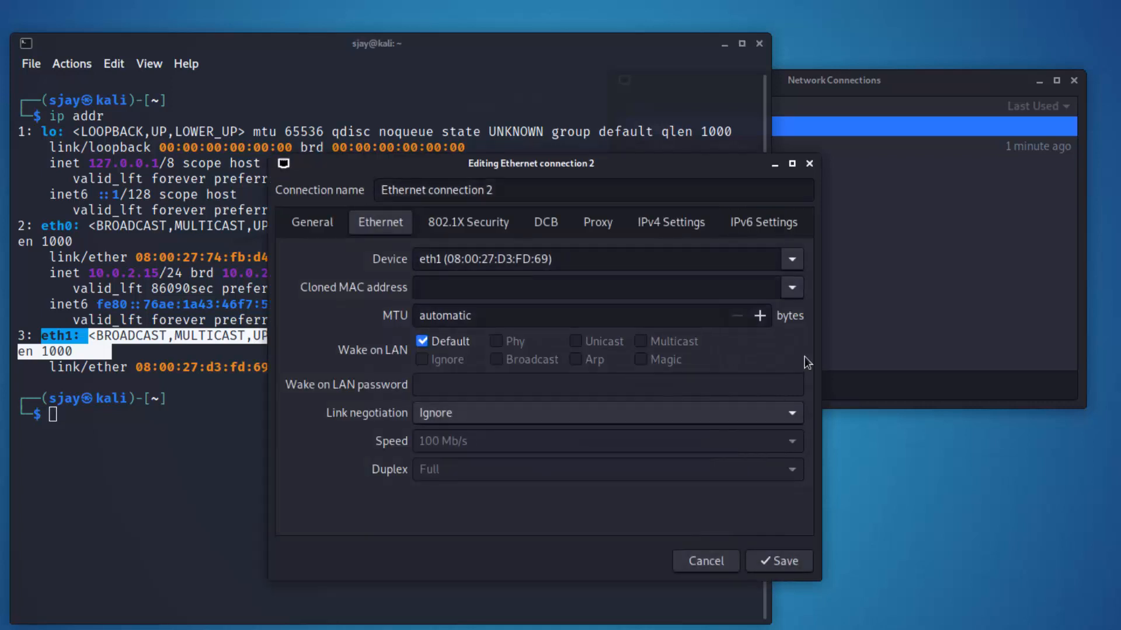
mouse_move(646, 278)
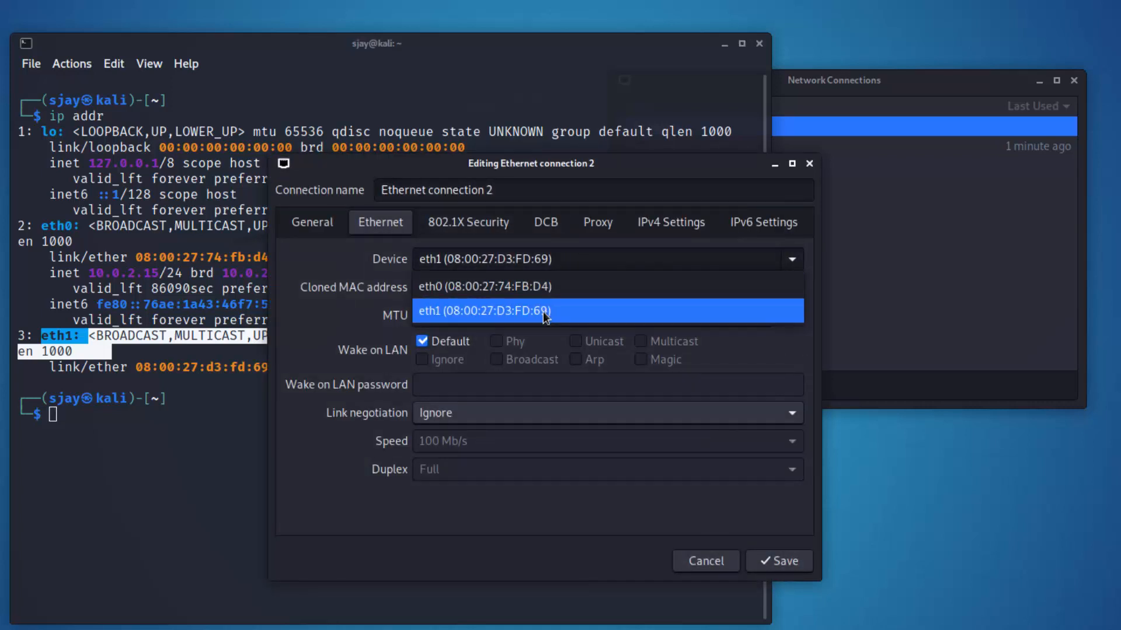
Confirm IPv4 stays on Automatic (DHCP) and save the new eth1 connection
click(669, 222)
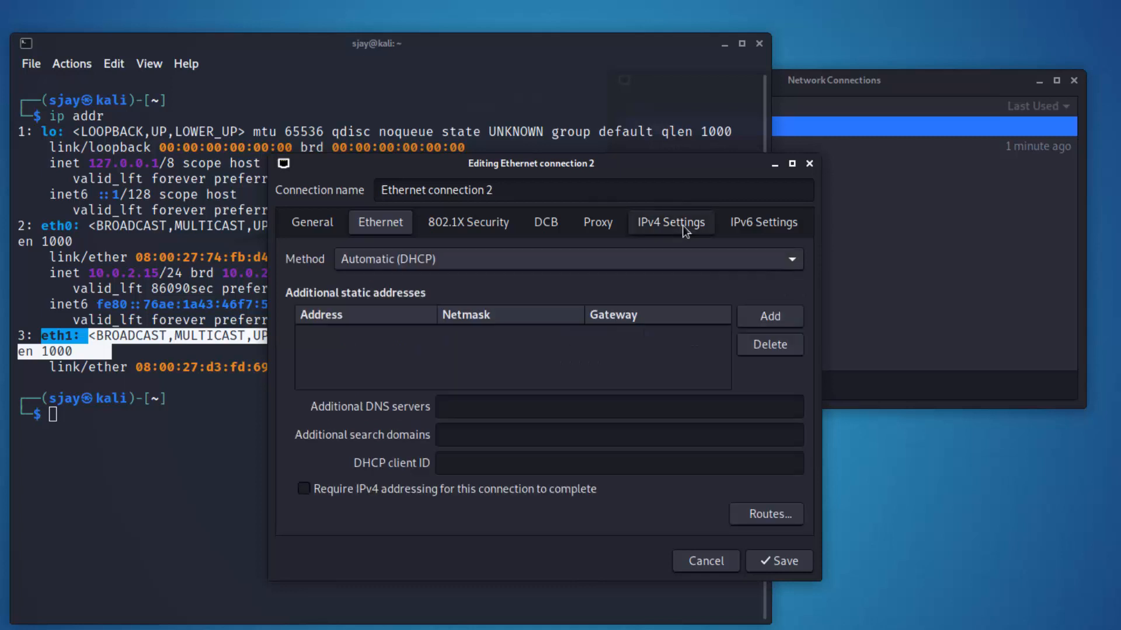
click(670, 221)
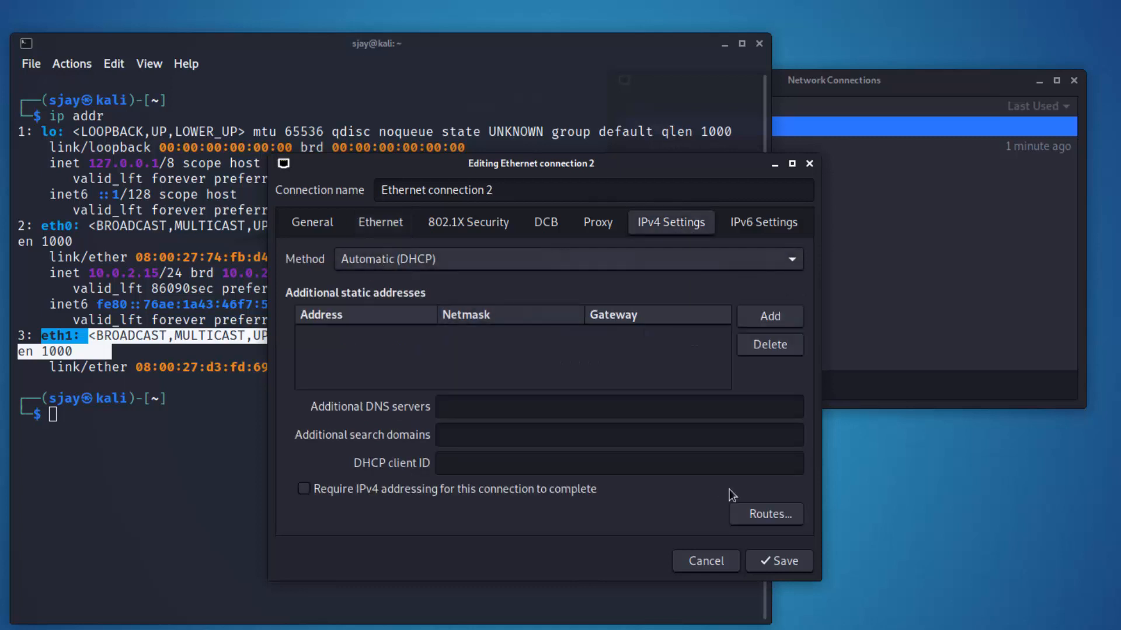
click(777, 562)
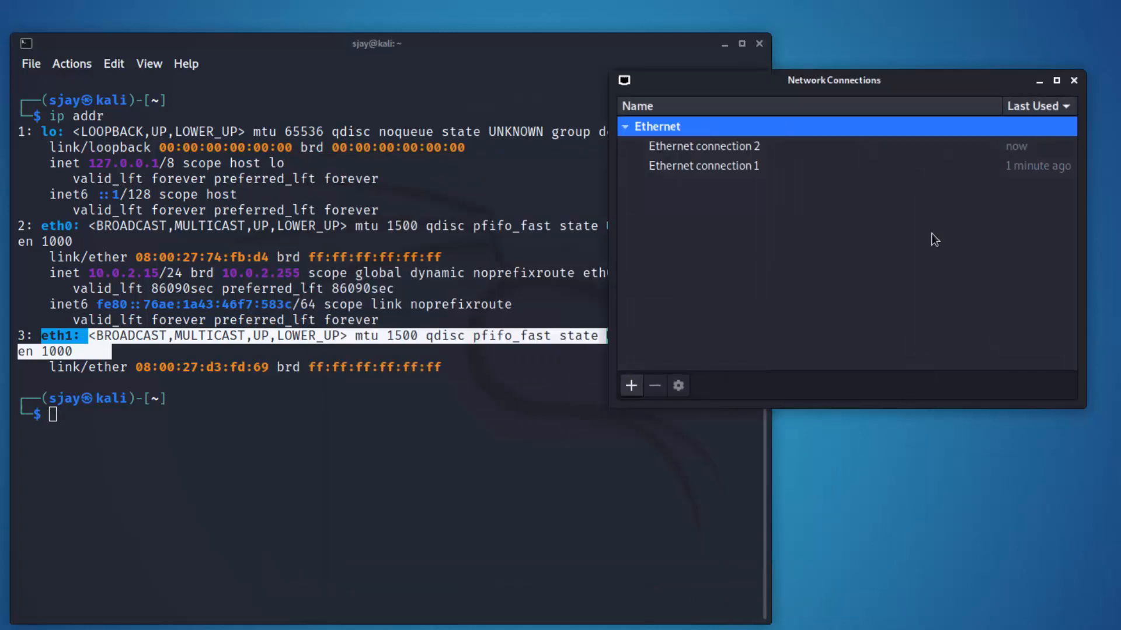
mouse_move(724, 169)
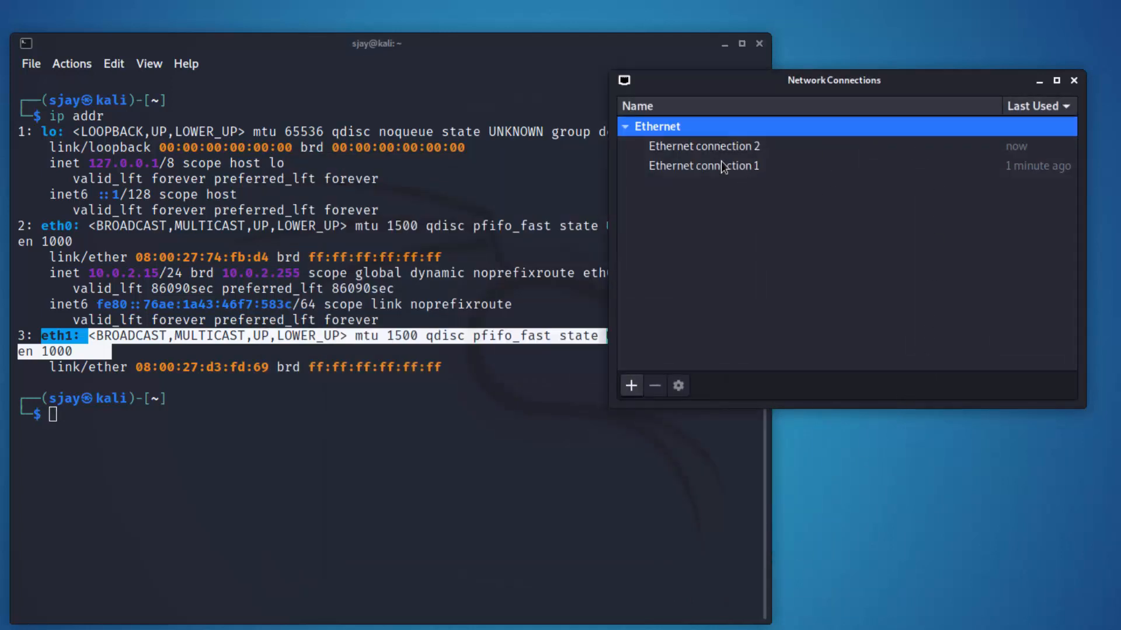
mouse_move(698, 173)
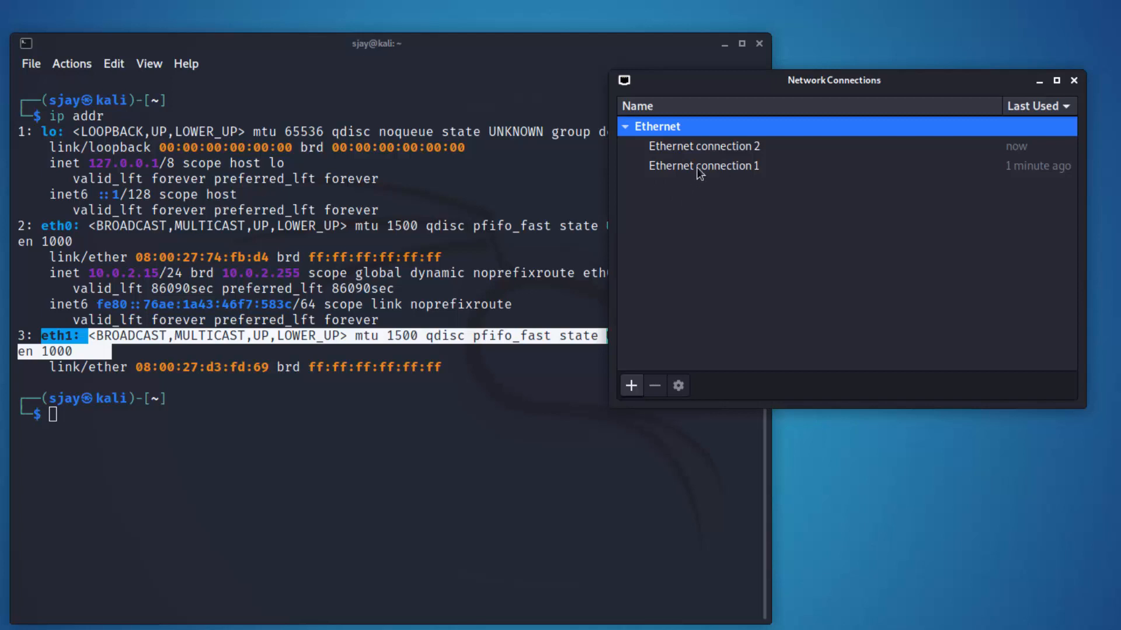
mouse_move(697, 171)
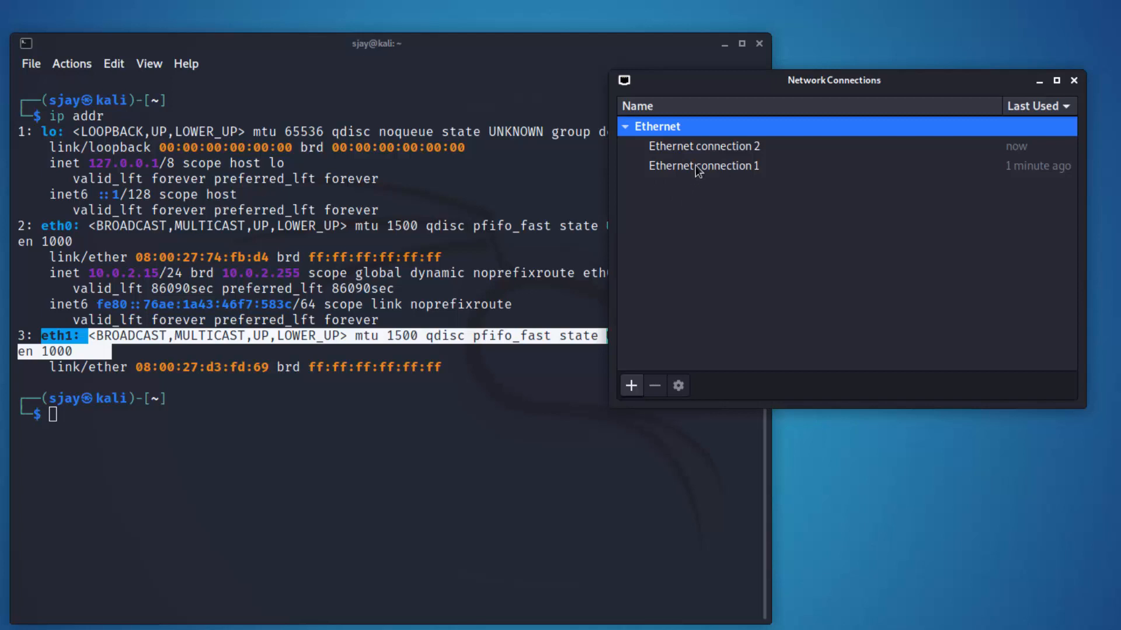
mouse_move(710, 126)
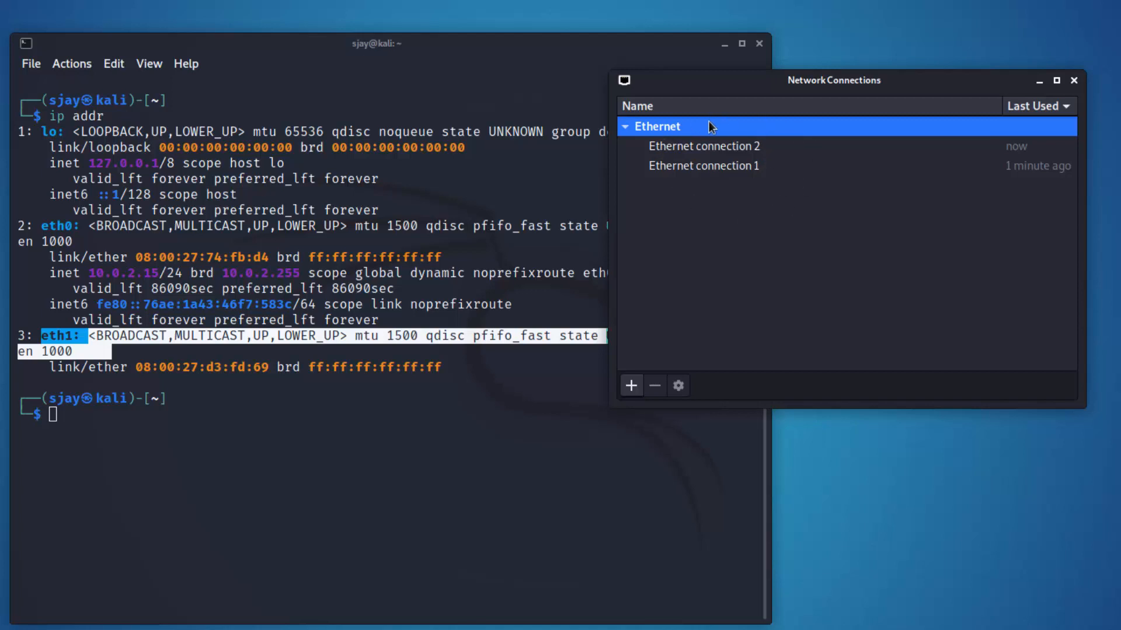
mouse_move(1048, 149)
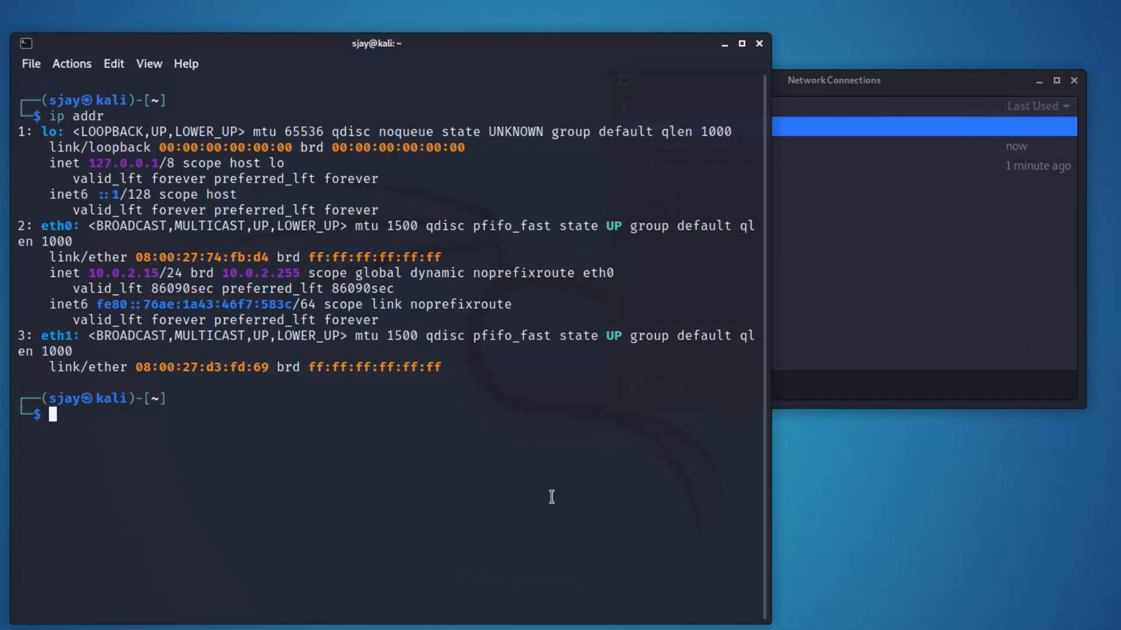
Run ip addr, highlight eth0 and eth1 addresses, and close the Network Connections window
text(ip addr)
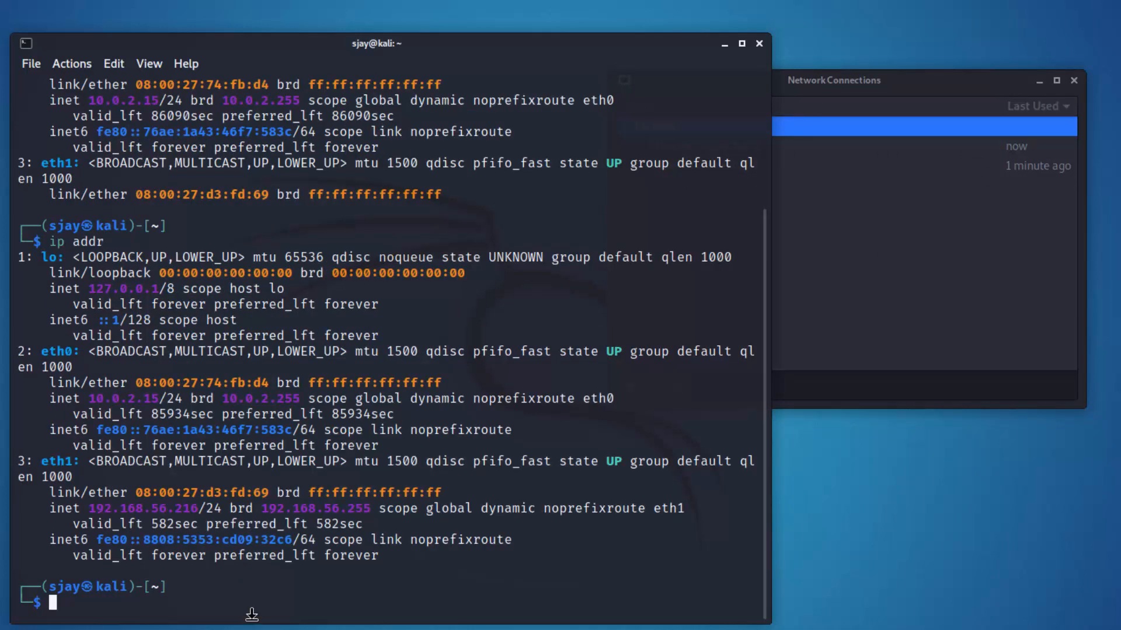
drag(32, 351, 286, 525)
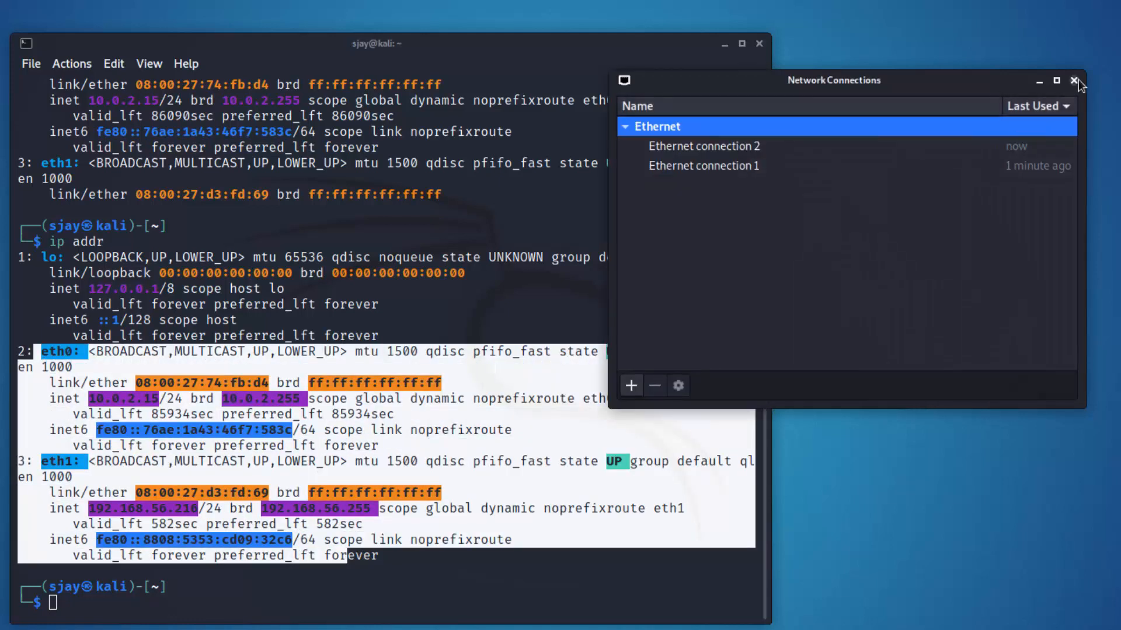
click(1075, 80)
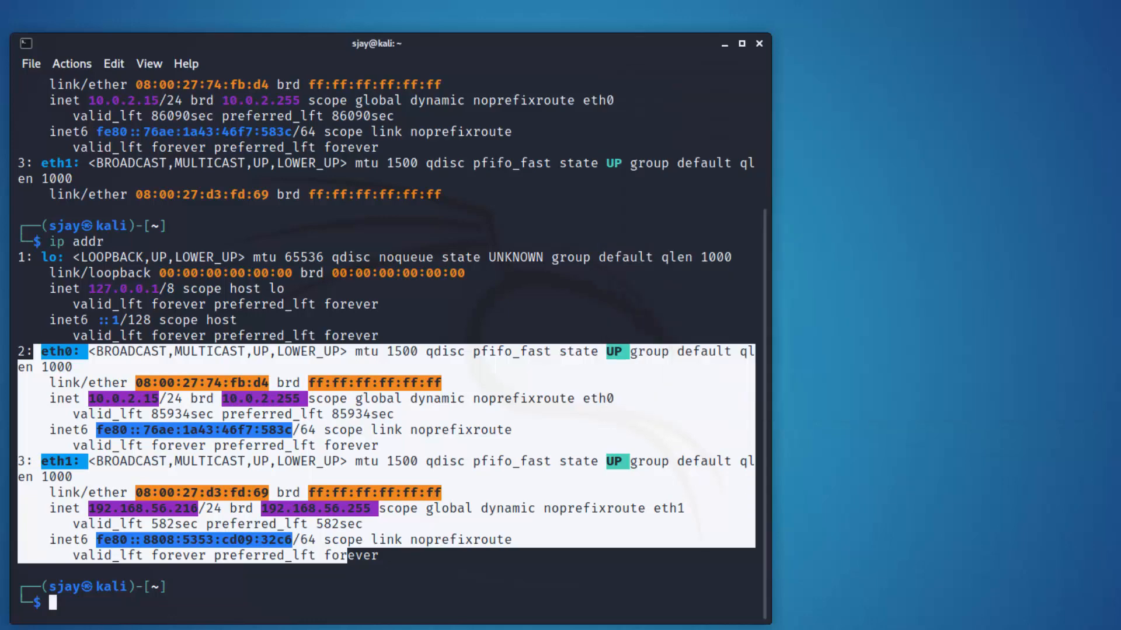